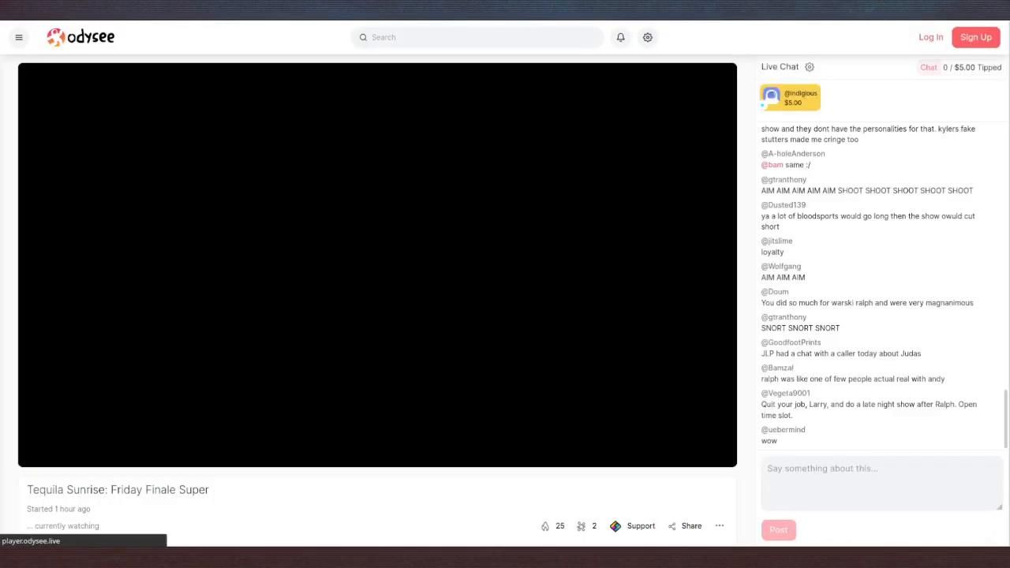
- Start the 'Tequila Sunrise: Friday Finale Super' live stream playing
click(378, 264)
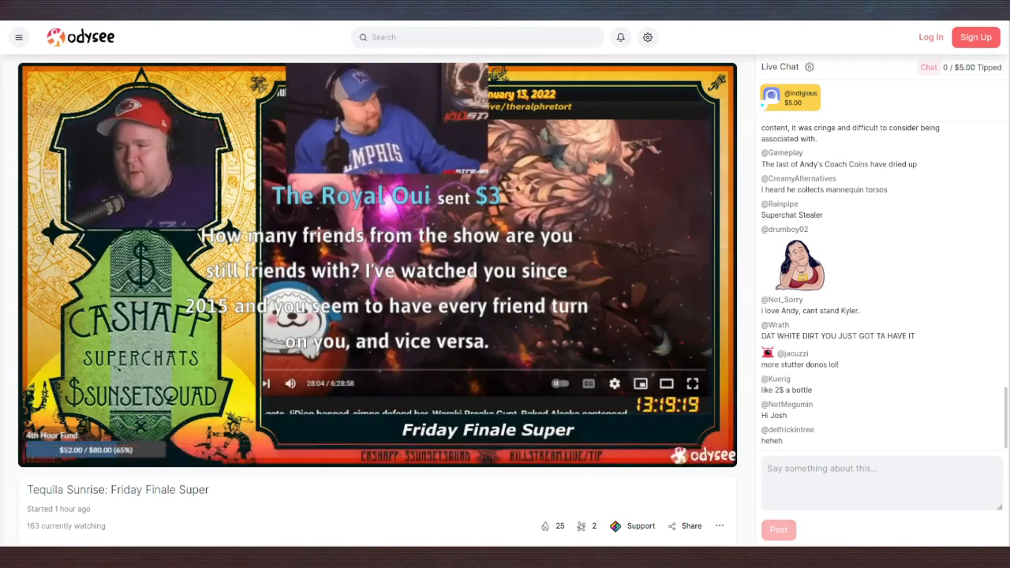
- Leave the stream and open page 24 of the Kiwi Farms Flamenco thread
click(642, 383)
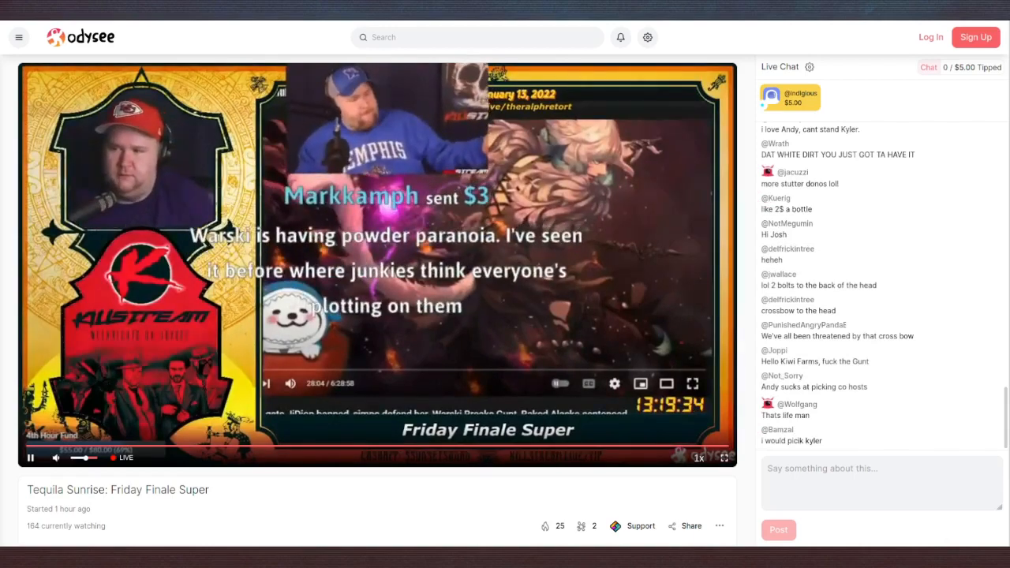
click(56, 458)
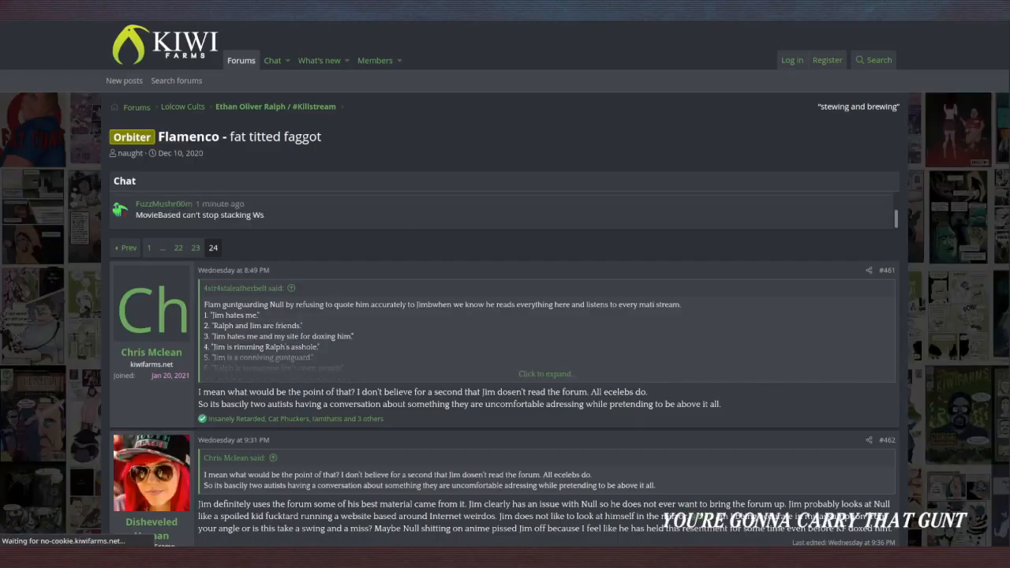
- Scroll the thread to the Nitter link for the Killstream Kingpin Invitational tweet
scroll(down, 3)
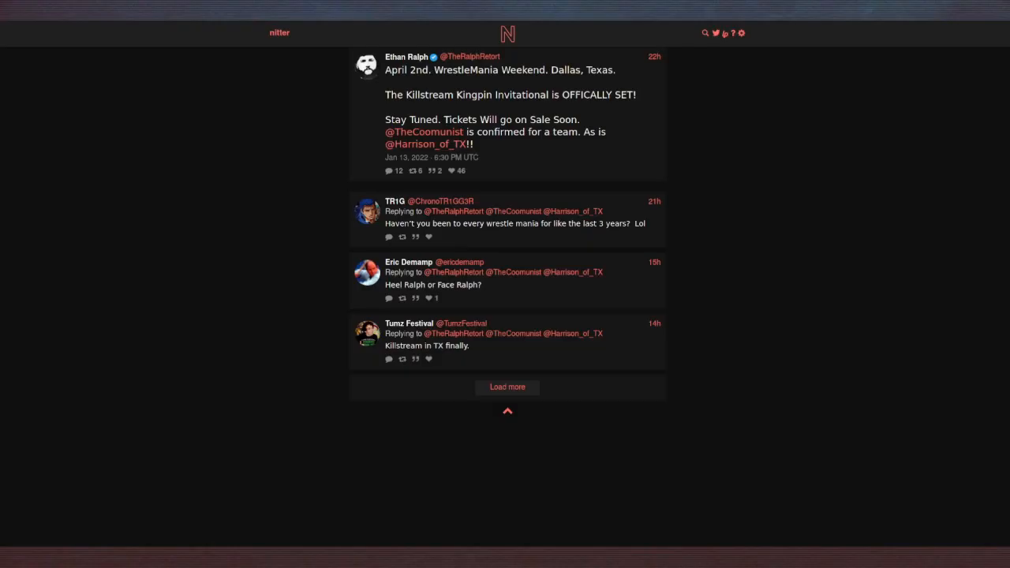
click(507, 387)
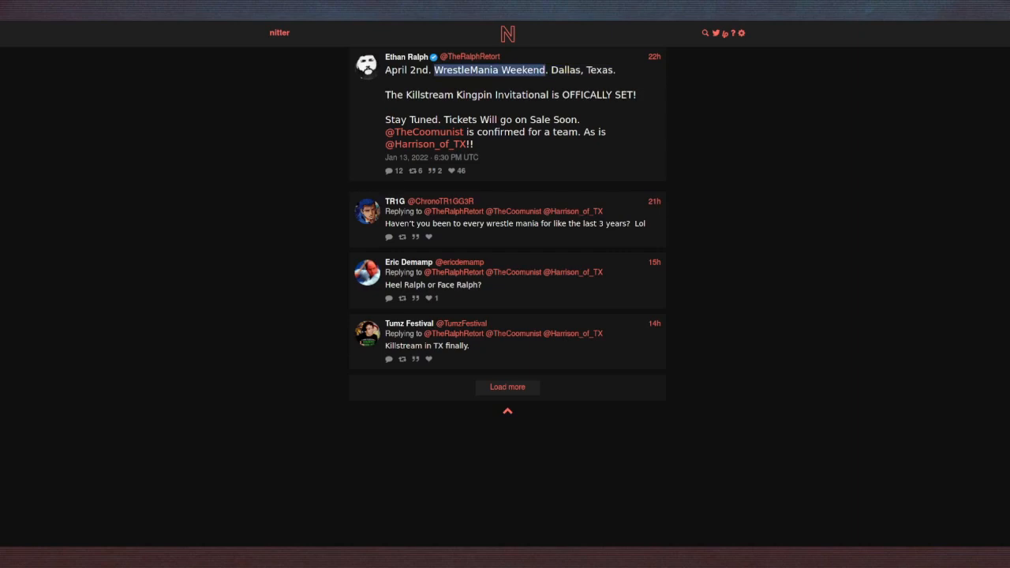
double_click(520, 94)
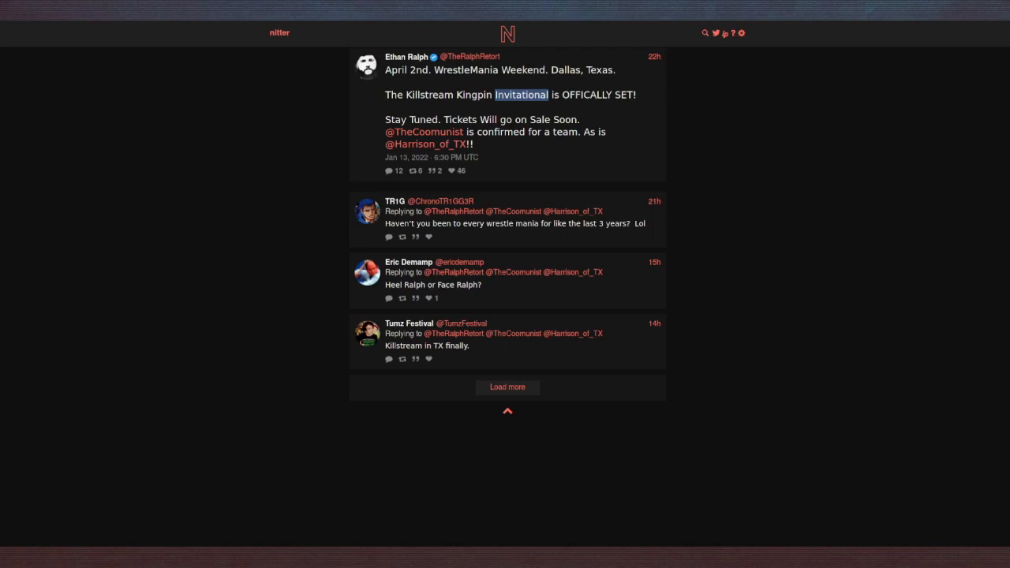
double_click(521, 95)
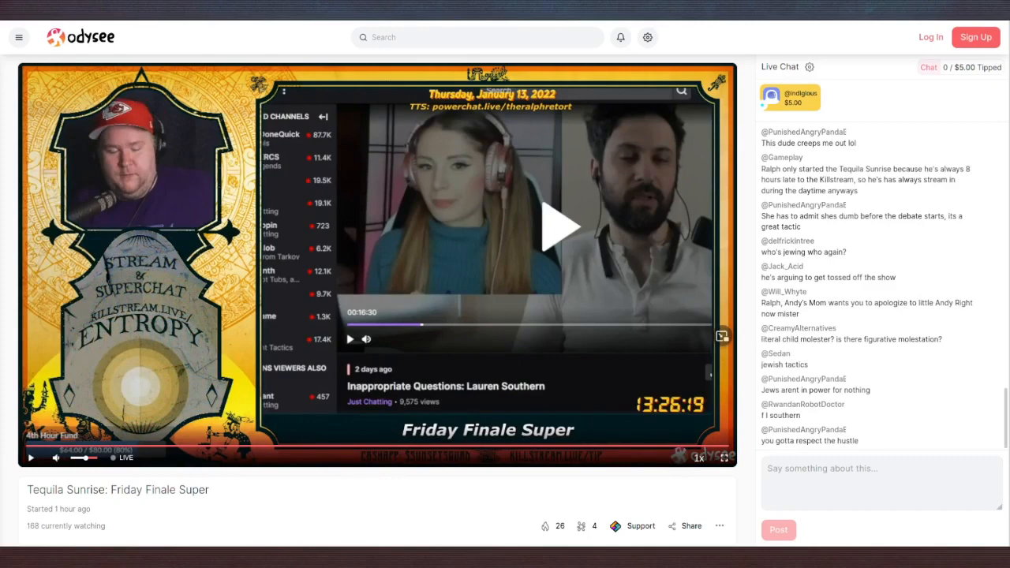
click(30, 458)
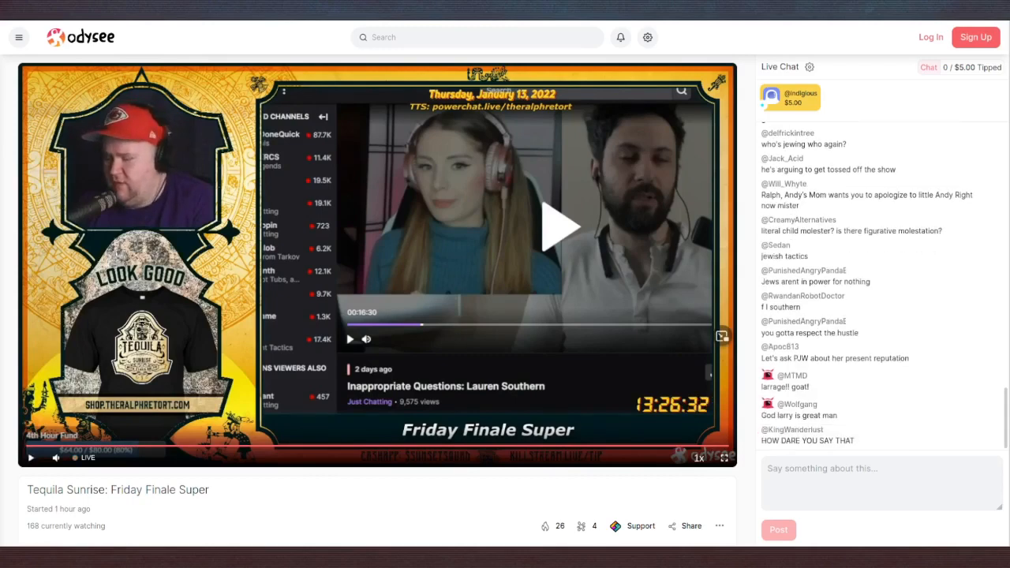
scroll(down, 3)
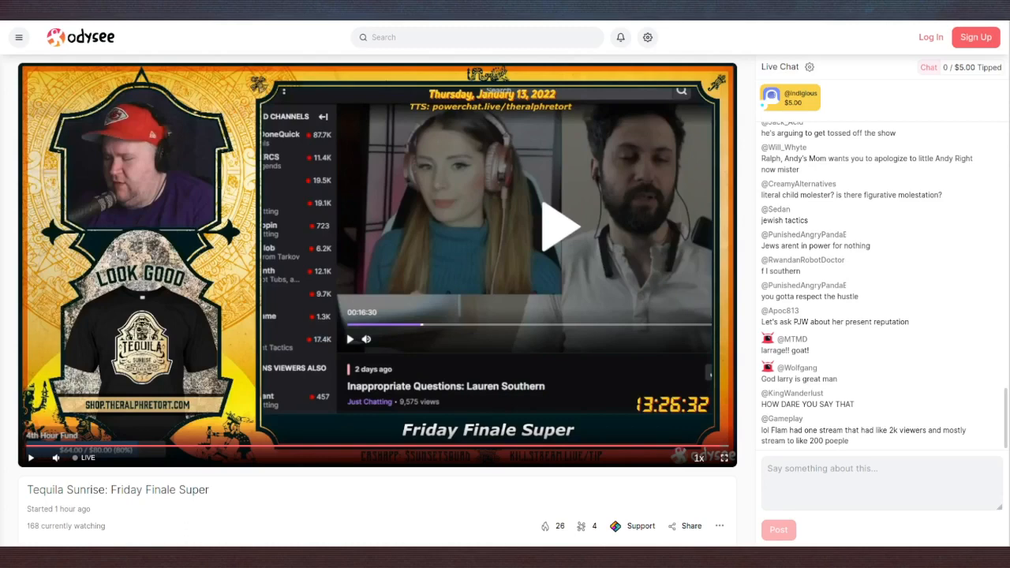
click(545, 526)
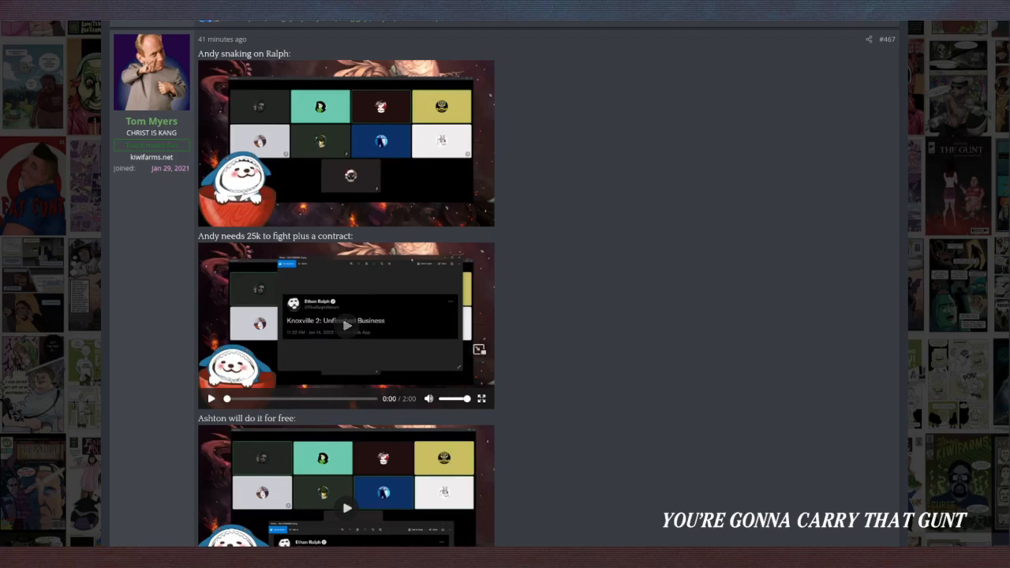
- Scroll to the 'Andy needs 25k to fight plus a contract' clip and resume its playback
scroll(down, 3)
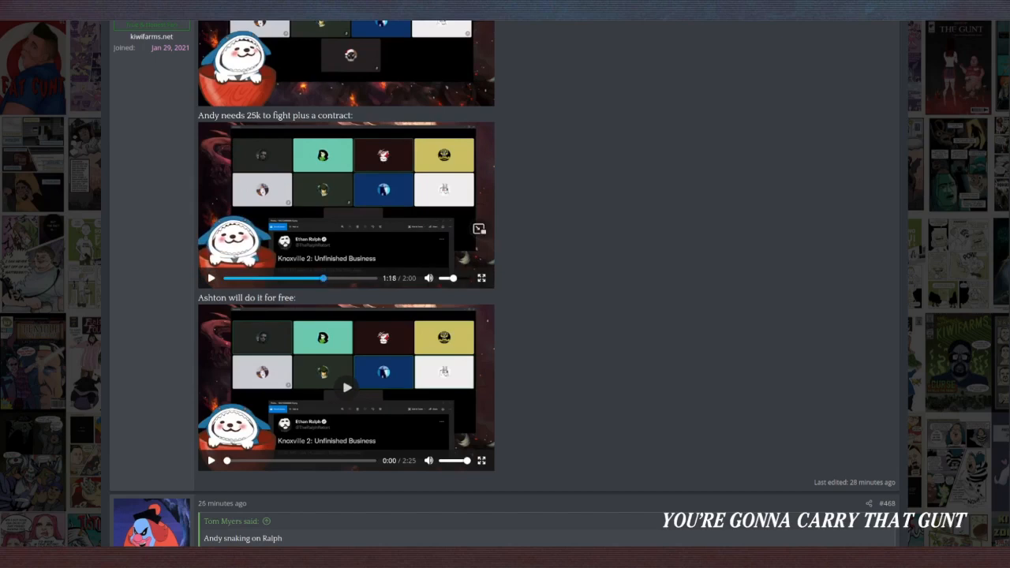
click(211, 278)
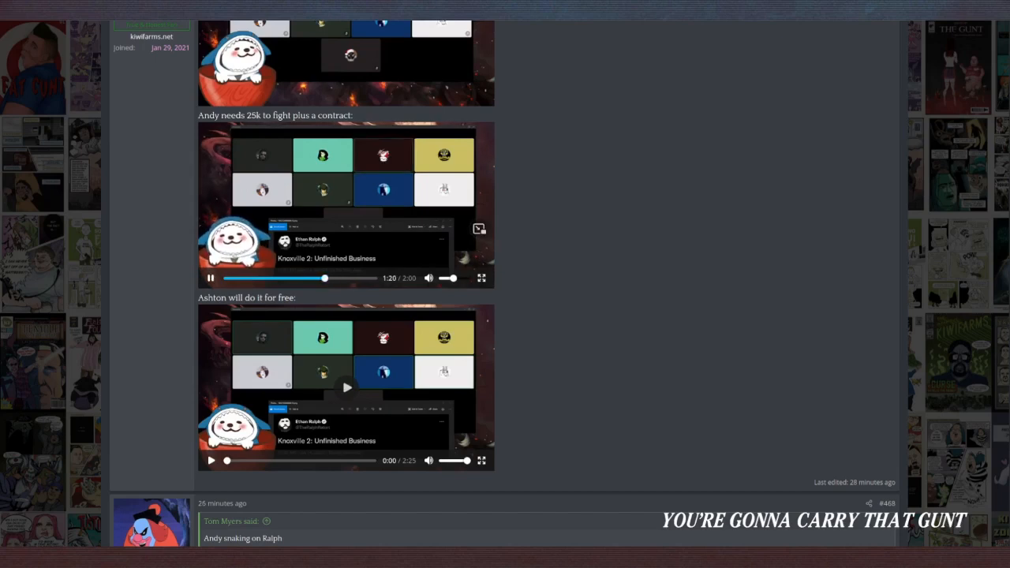